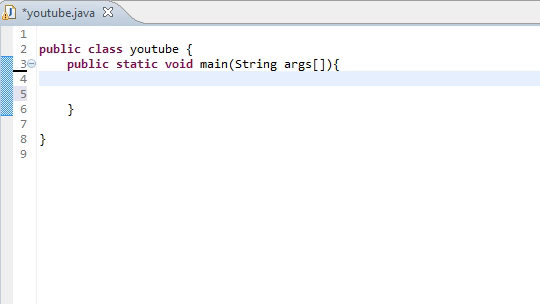
mouse_move(289, 44)
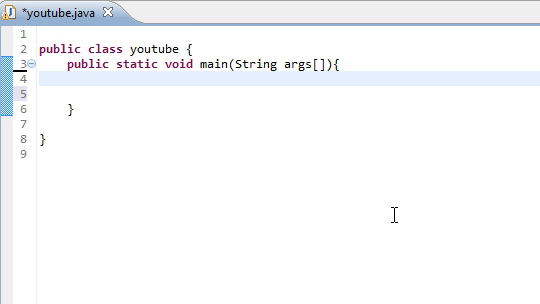
- Declare int number = 10 and print it with System.out.println(number)
text(int)
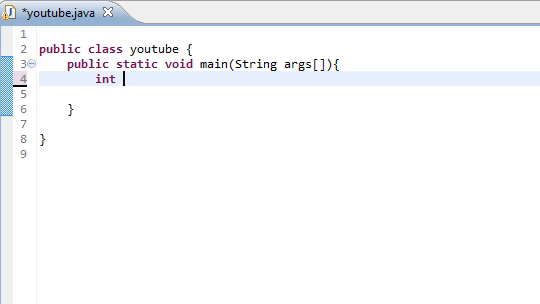
text(number)
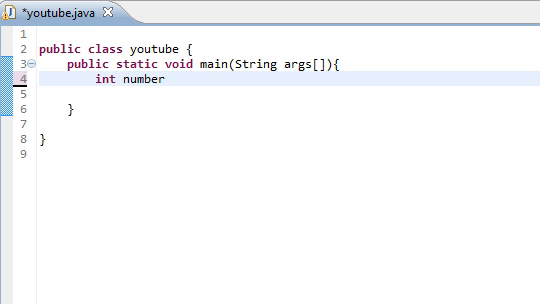
text(= 10;)
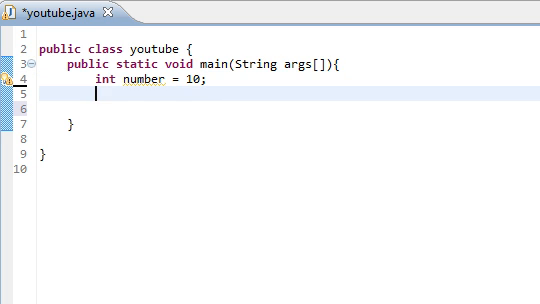
text(System.out.println()
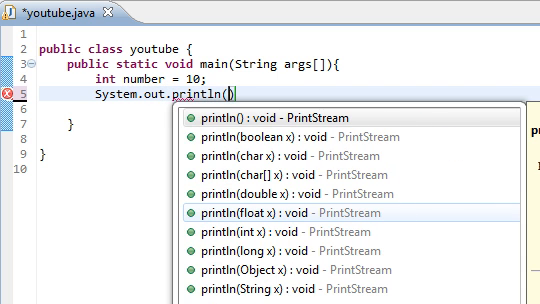
text(number)
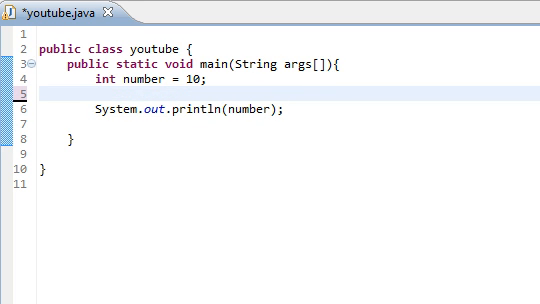
text(number)
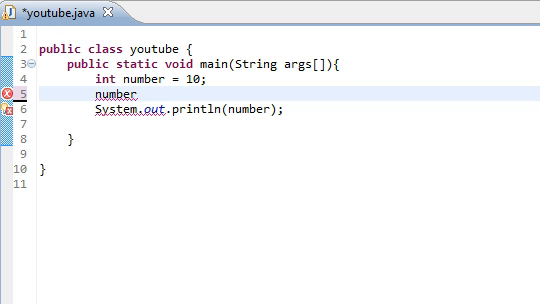
- Add number++; on the line above the print statement and save
click(140, 101)
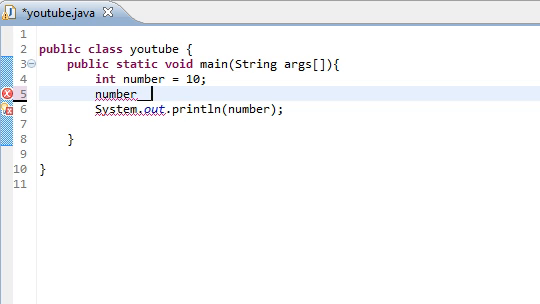
text(++;)
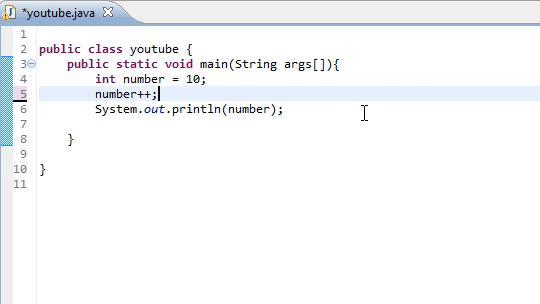
key(ctrl+s)
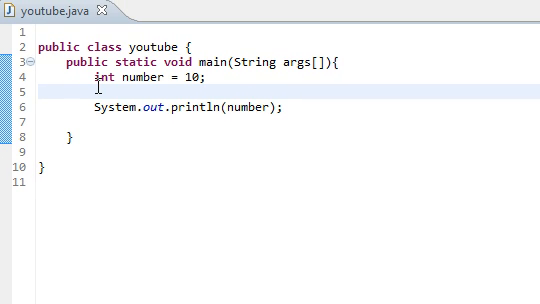
- Retype the increment as number++; and save to run it
text(numb)
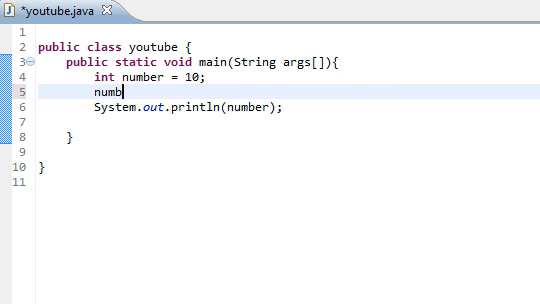
text(er++;)
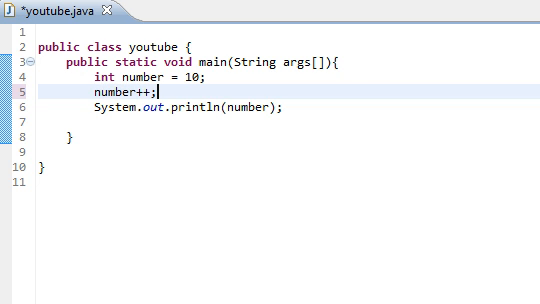
key(ctrl+s)
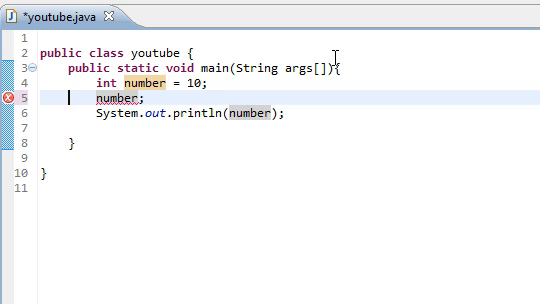
- Change the increment to prefix ++number;, save and run to print 11
text(++)
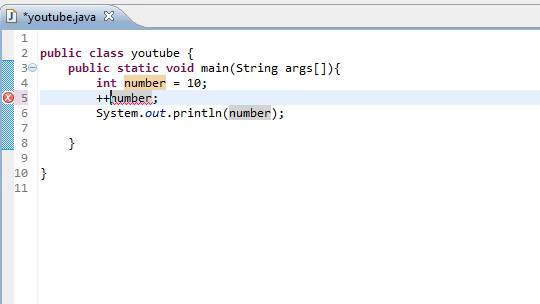
key(ctrl+s)
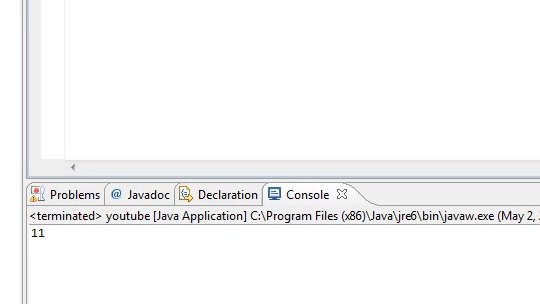
click(45, 17)
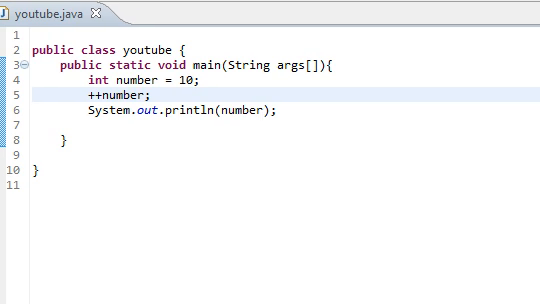
- Delete the ++number; line and increment number inside the println argument instead
double_click(109, 93)
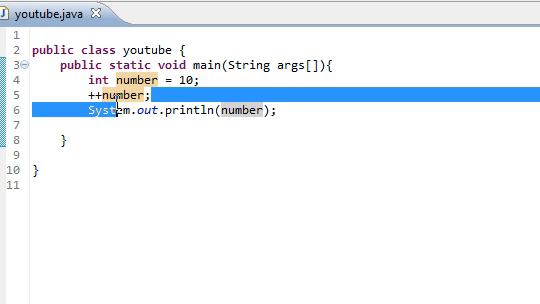
key(Delete)
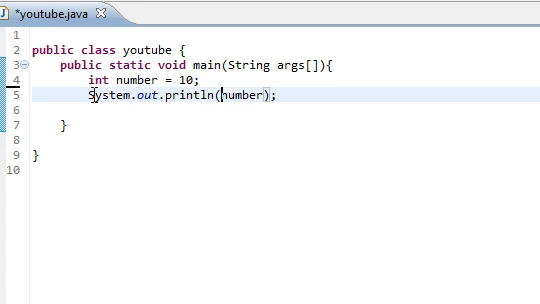
double_click(123, 80)
text(++)
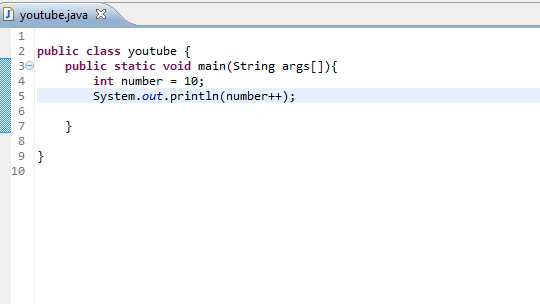
key(BackSpace)
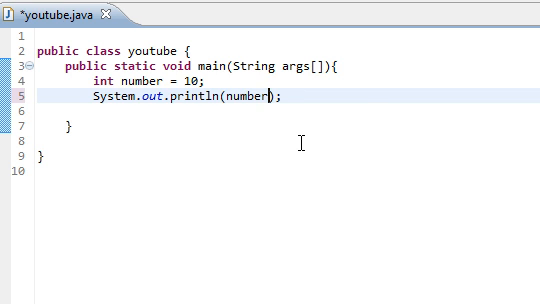
double_click(142, 79)
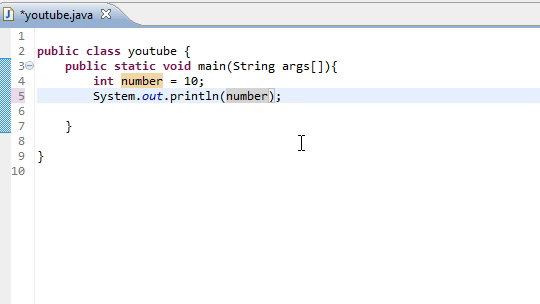
text(++)
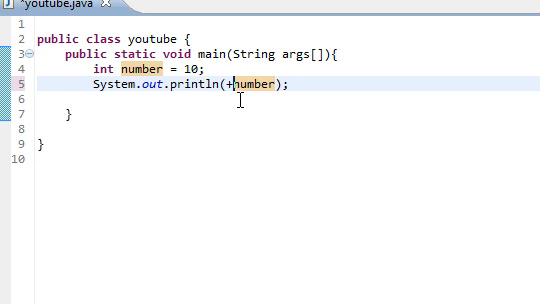
key(BackSpace)
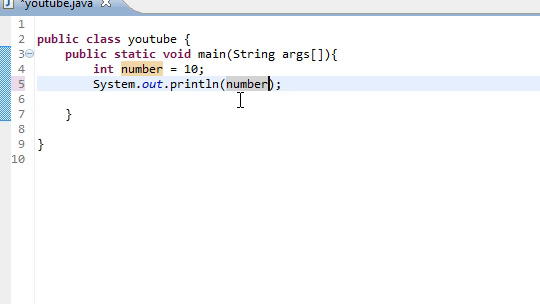
text(++)
text(System)
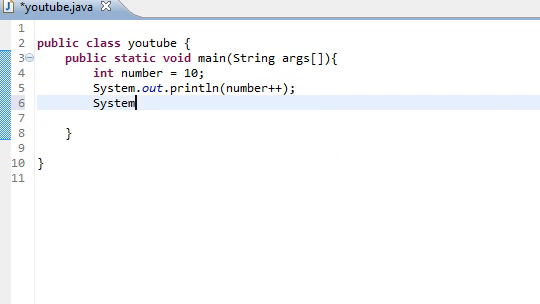
- Add a second System.out.println(number); below the first print and save
text(.out.)
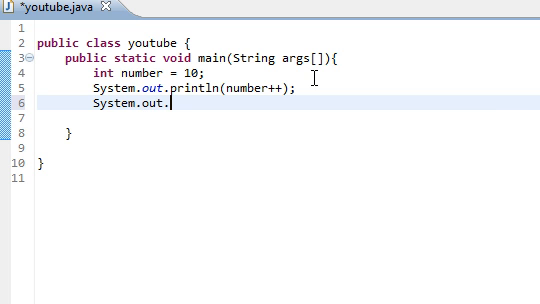
text(println(nu)
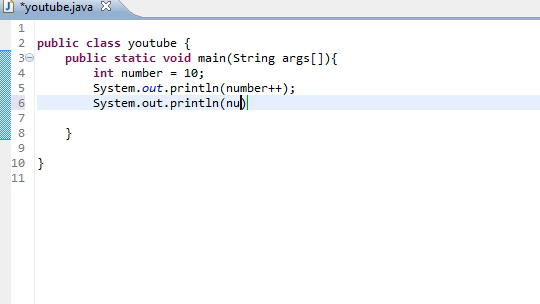
text(mber);)
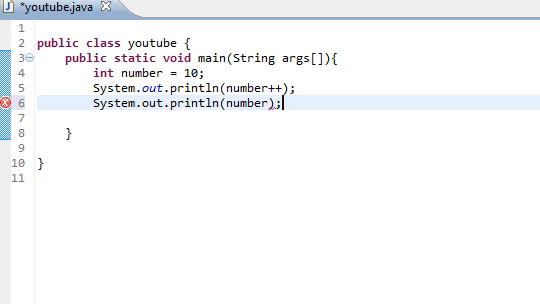
key(ctrl+s)
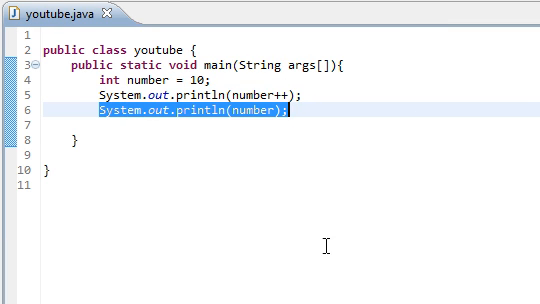
mouse_move(294, 89)
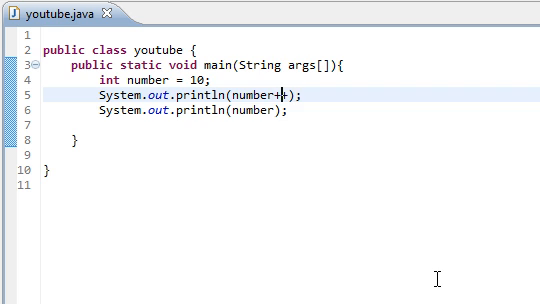
- Change the first print argument from number++ to number+2 and save
text(2)
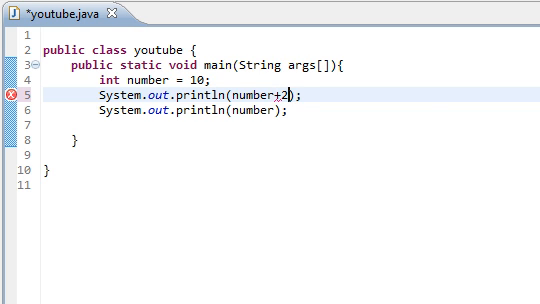
key(ctrl+s)
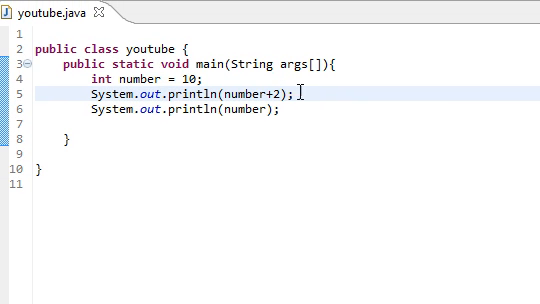
- Replace the number+2 print line with number += 2; and highlight the variable's uses
triple_click(180, 91)
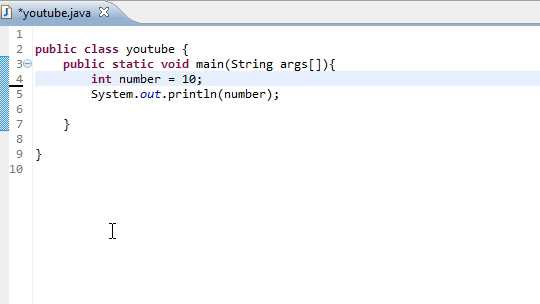
text(num)
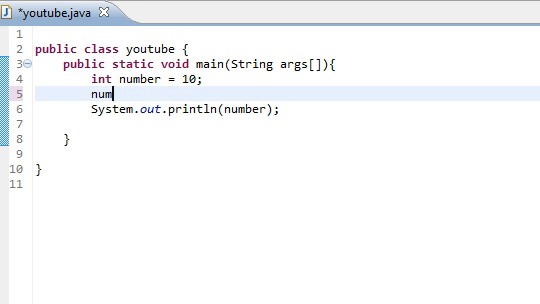
text(ber)
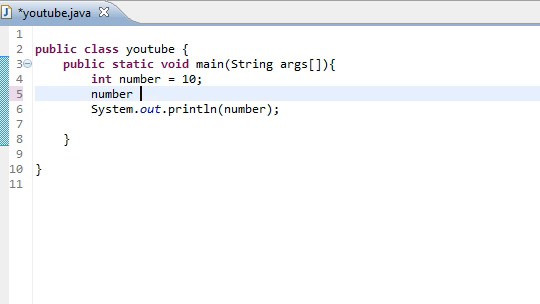
text(+=)
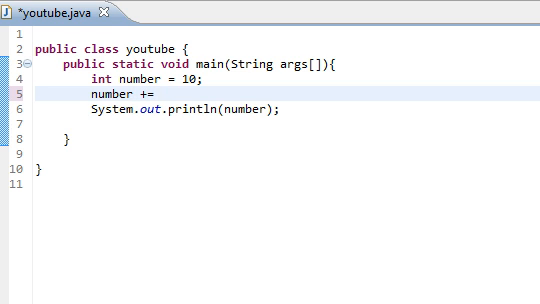
text(2)
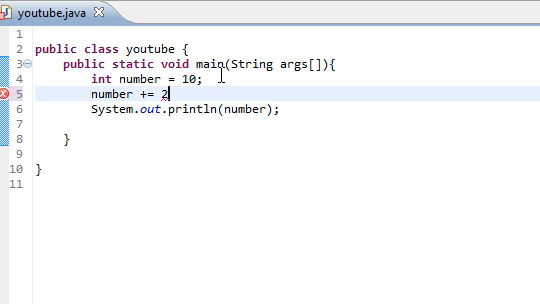
text(;)
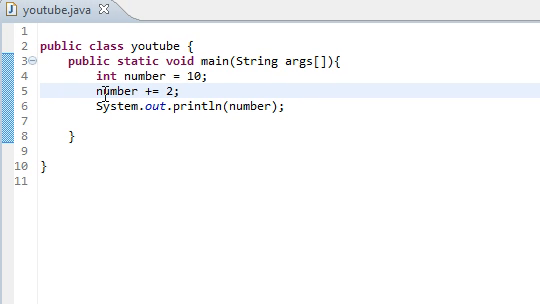
double_click(117, 92)
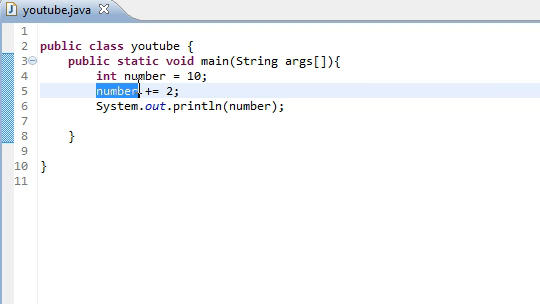
mouse_move(168, 104)
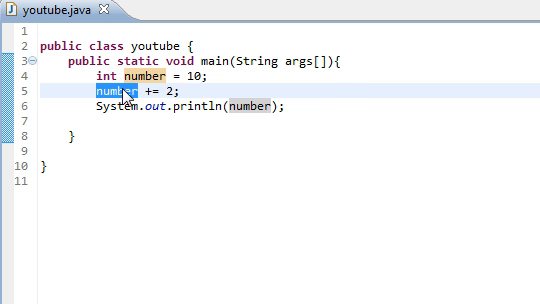
mouse_move(256, 96)
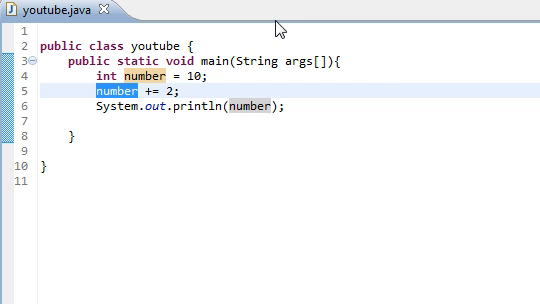
- Change += to -= on line 5, then save and run to print 8
click(145, 92)
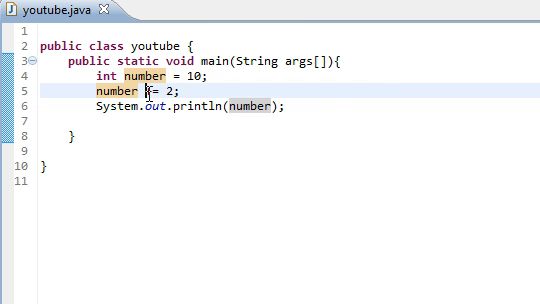
text(-)
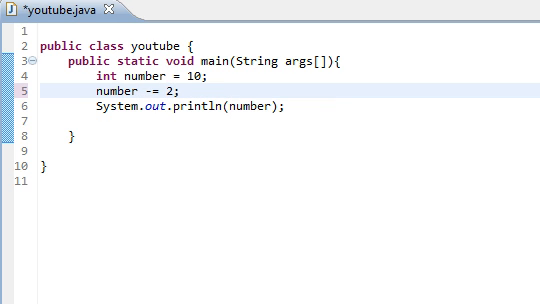
key(ctrl+s)
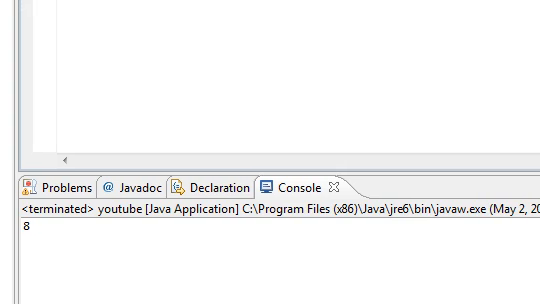
click(45, 17)
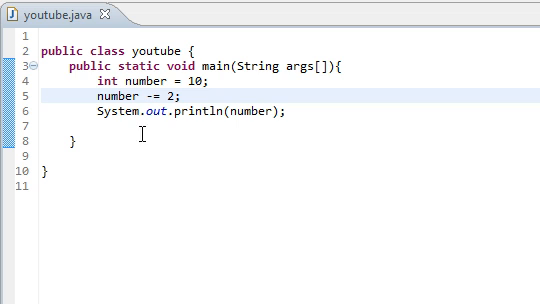
- Rewrite line 5 as number = 10 * 2; and save
double_click(152, 92)
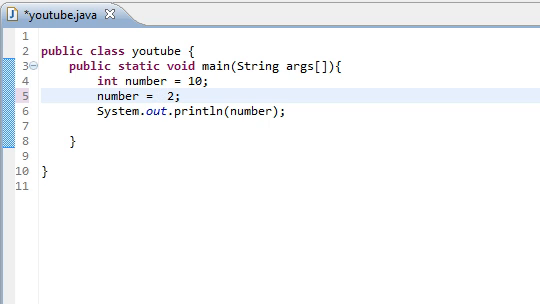
text(10 %)
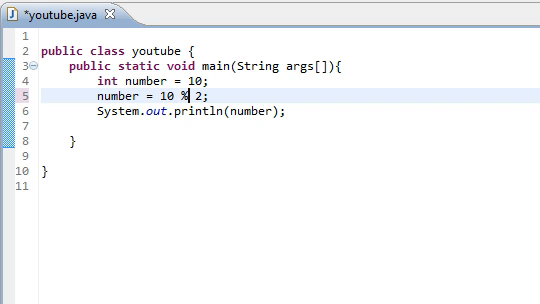
text(*)
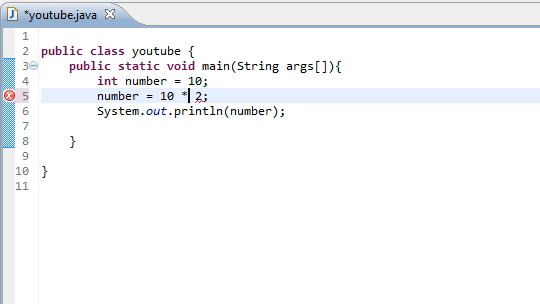
key(ctrl+s)
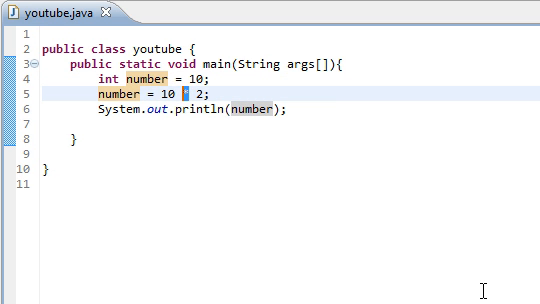
- Try division 10 / 2, then switch line 5 to modulus 10 % 2
text(/)
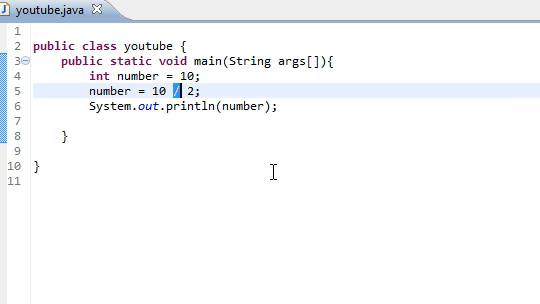
text(%)
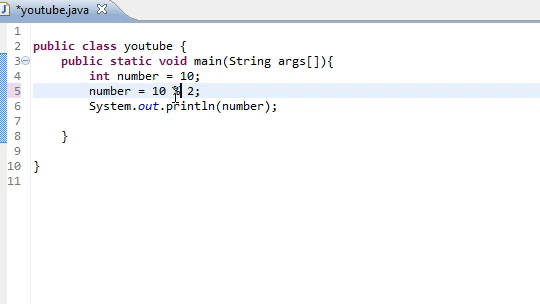
- Save and run the modulus example, changing 10 to 11 and the divisor to 3
key(ctrl+s)
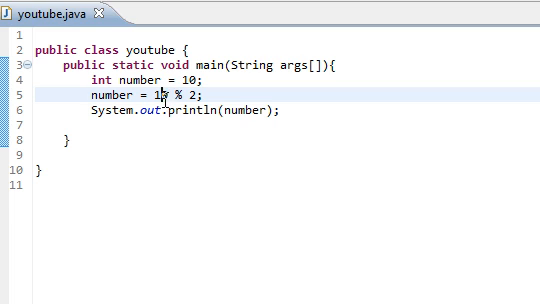
text(1)
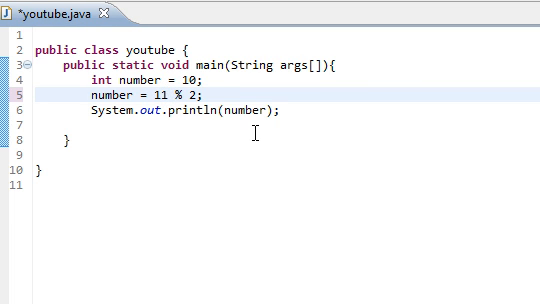
key(ctrl+s)
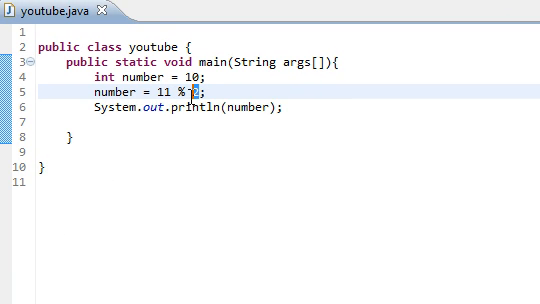
text(3)
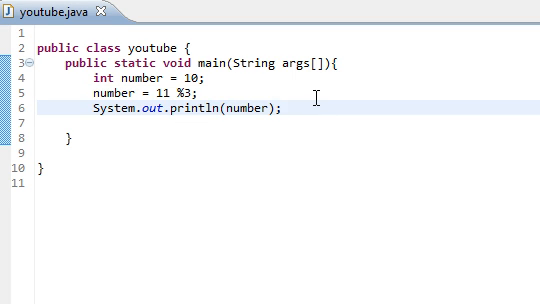
text(modul)
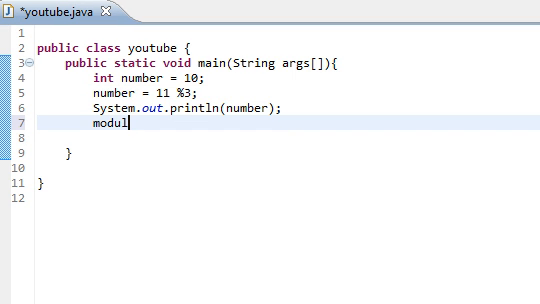
text(ous)
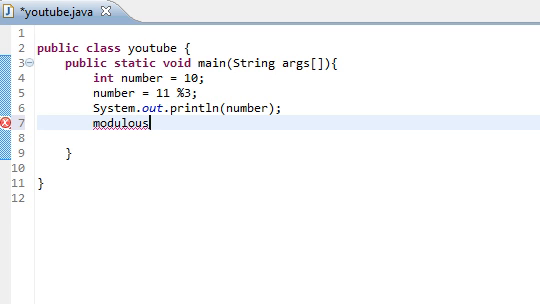
key(BackSpace)
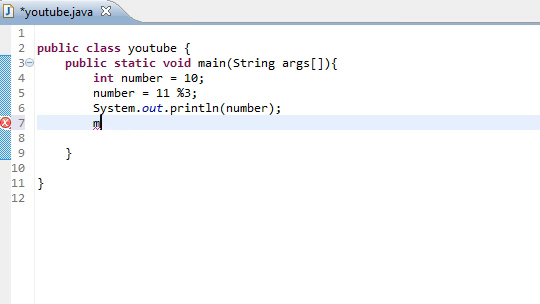
text(od)
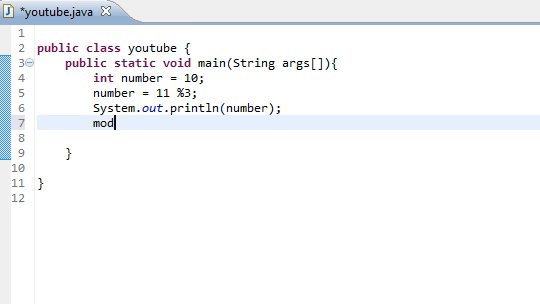
text(ulou)
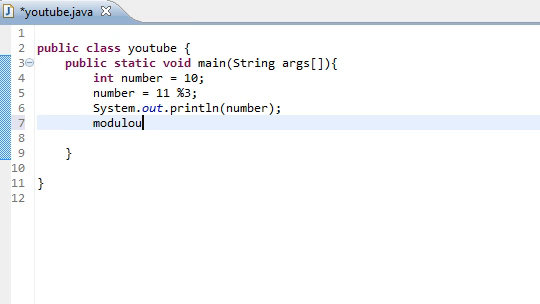
key(BackSpace)
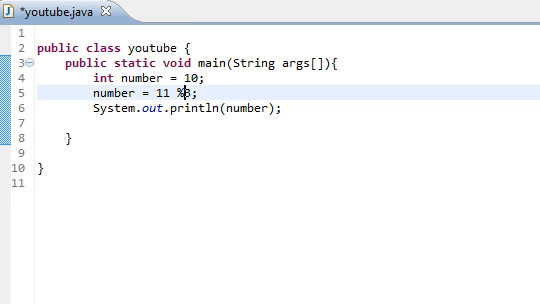
- Change line 5 to number /= 2 and save, then switch to number %= 2 and save
text(3)
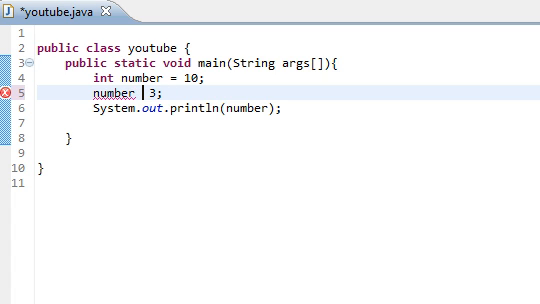
text(/=)
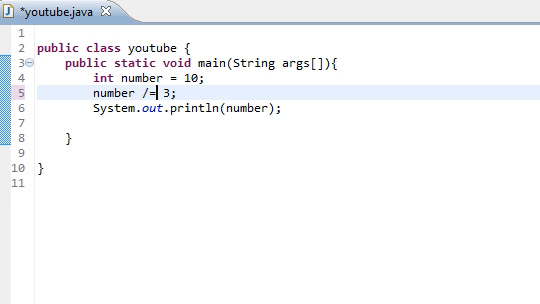
text(2)
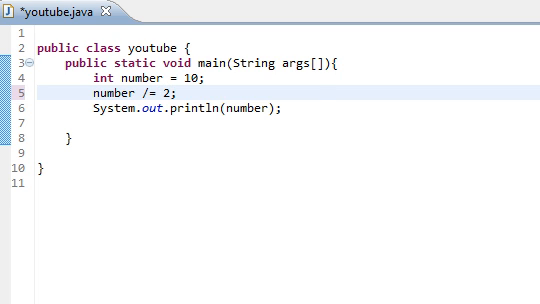
key(ctrl+s)
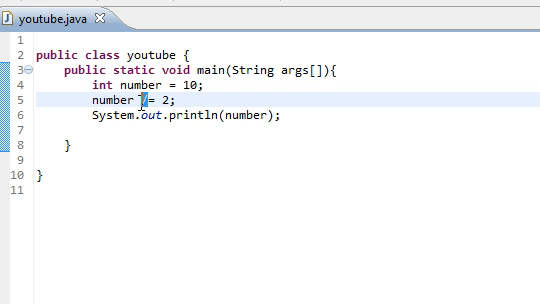
text(%)
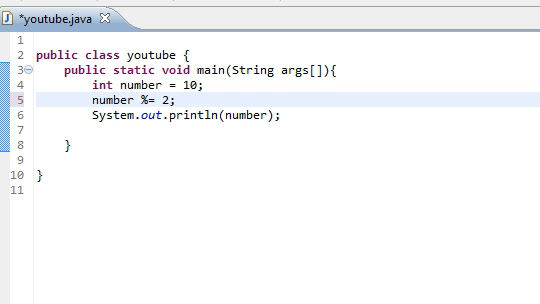
key(ctrl+s)
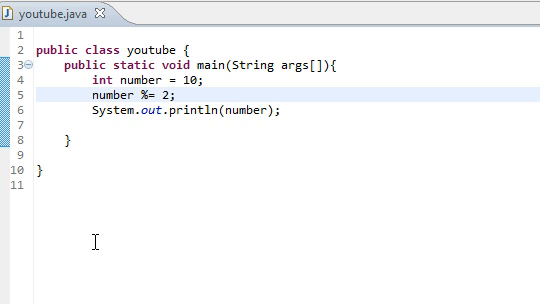
- Type stray operators (**, //, %) after number in the println argument, leaving number%%
click(270, 111)
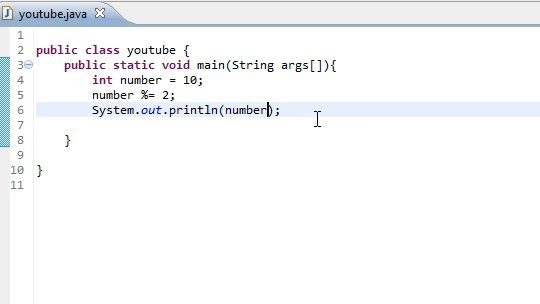
text(**)
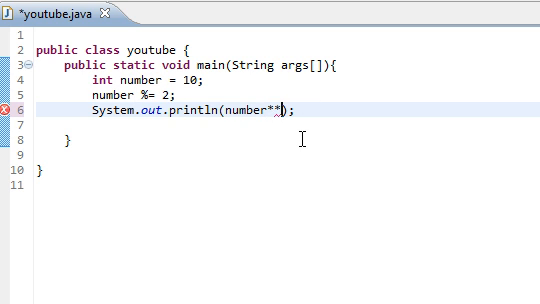
key(BackSpace)
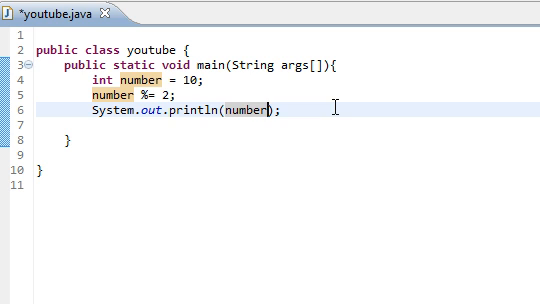
text(//)
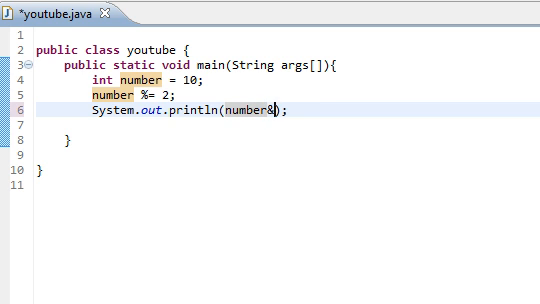
text(%)
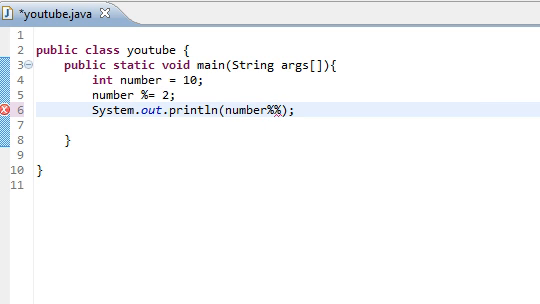